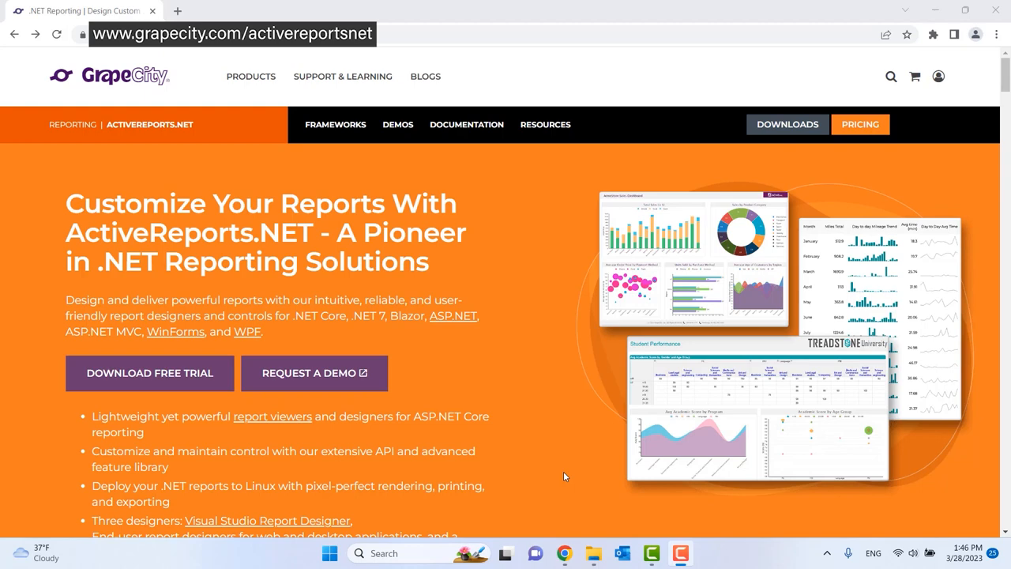
mouse_move(537, 465)
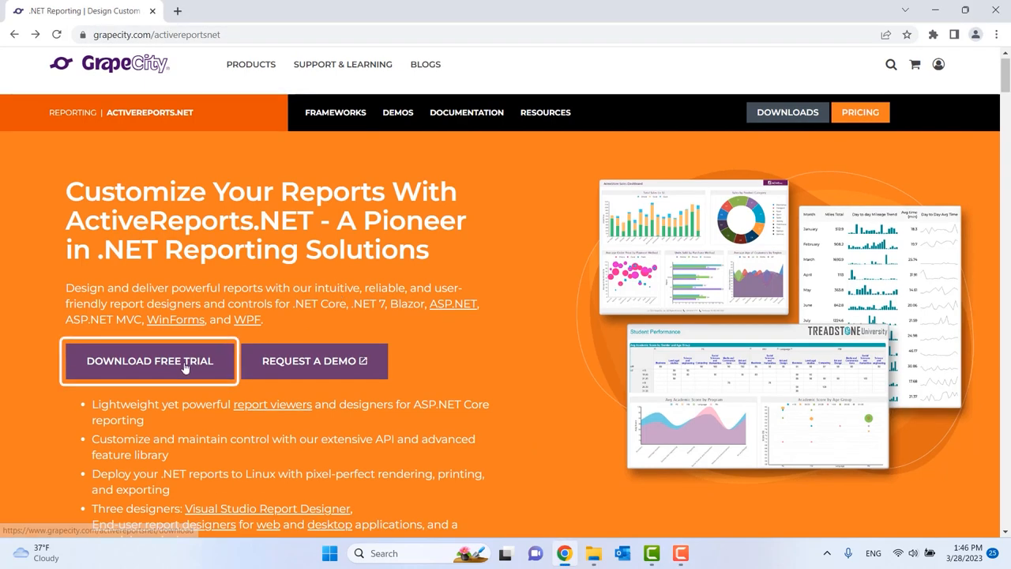
Step: Start the ActiveReports Professional 30-day free trial download from the ActiveReports.NET page
click(149, 360)
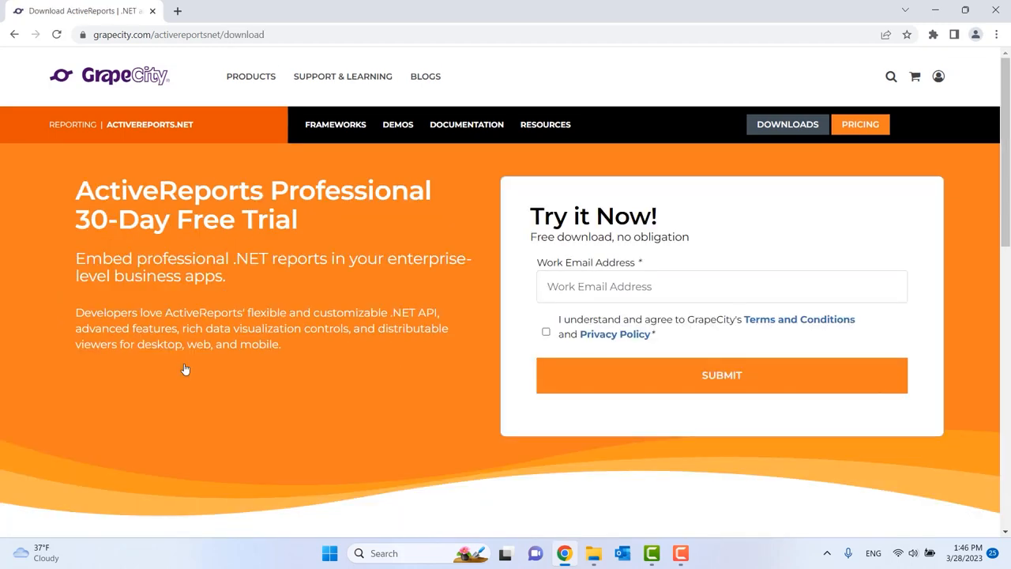
mouse_move(662, 224)
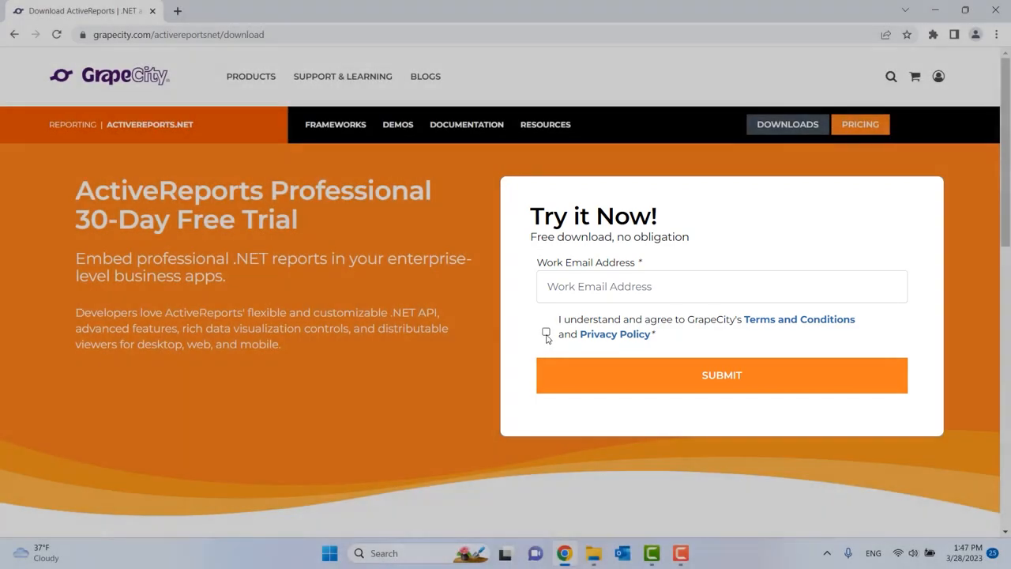
Step: Agree to the Terms and Privacy Policy, download the ActiveReports 17 installer and launch it
click(721, 376)
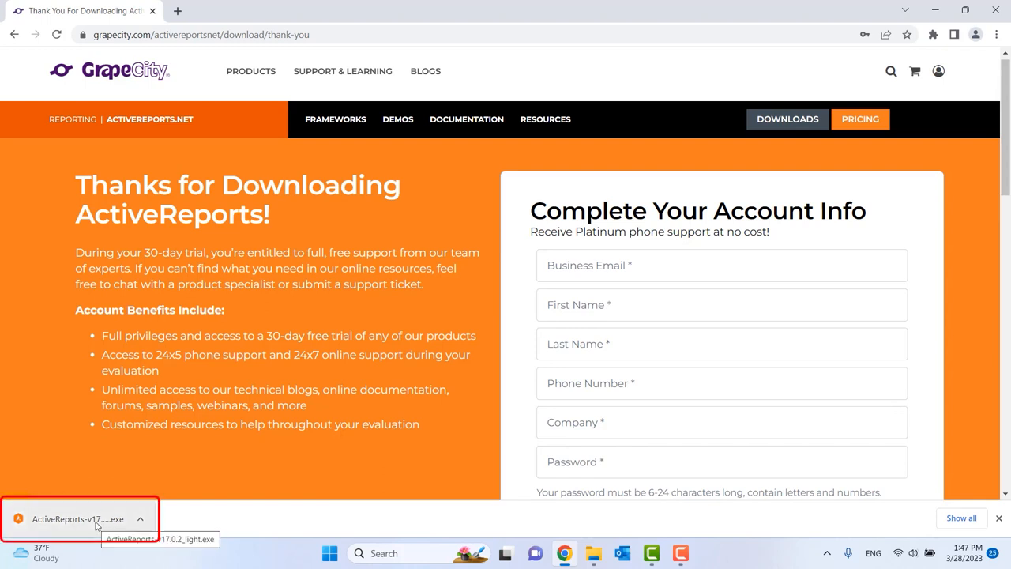
click(77, 518)
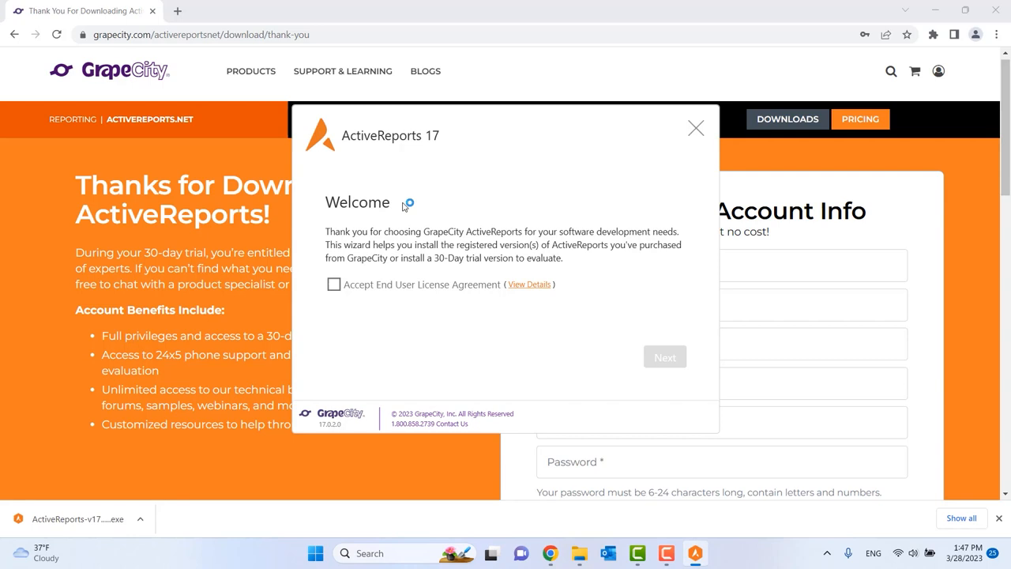
Step: Accept the End User License Agreement and install with Visual Studio 2019 and 2022 templates
click(333, 284)
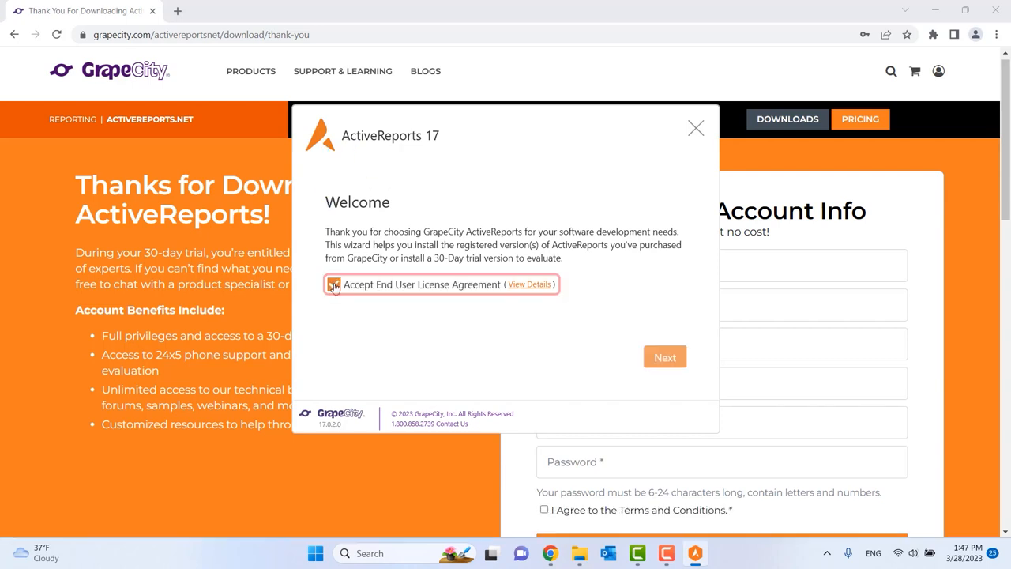
click(333, 285)
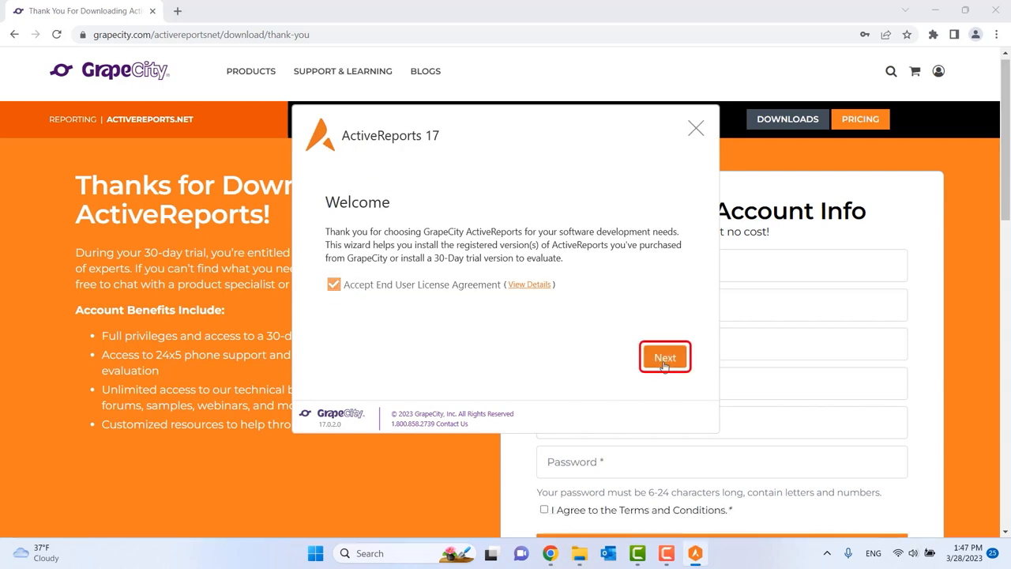
click(664, 357)
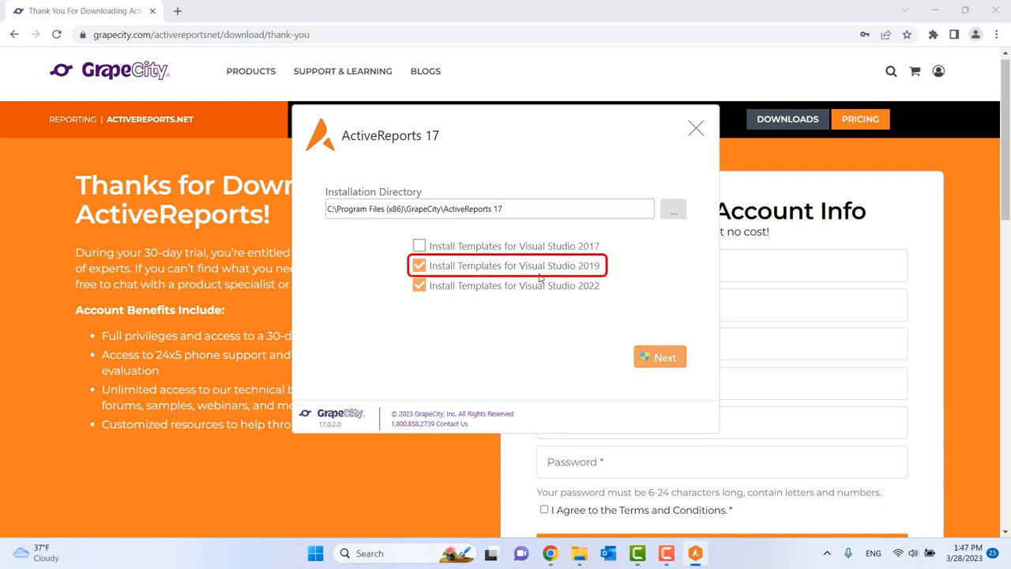
click(419, 284)
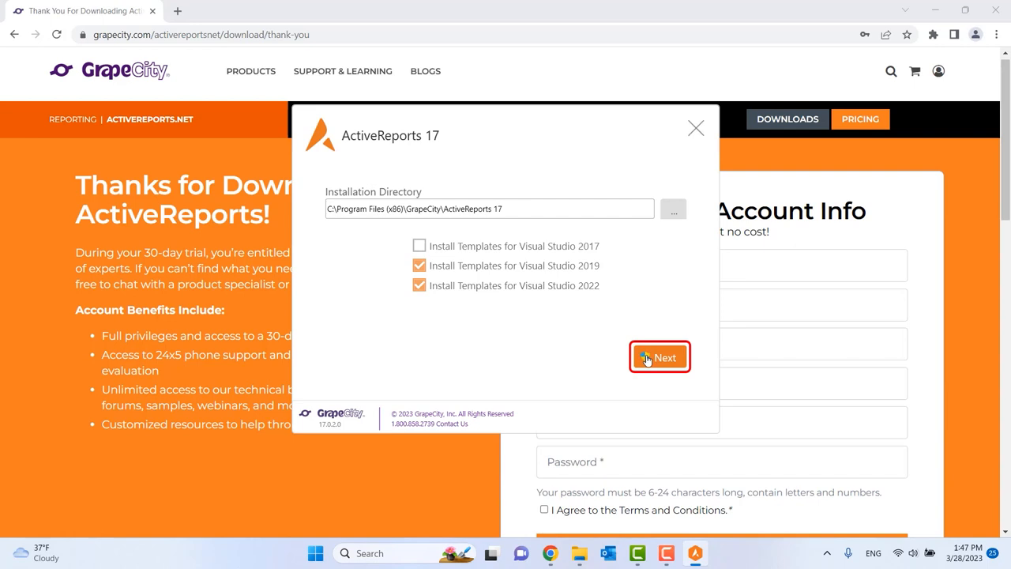
click(661, 357)
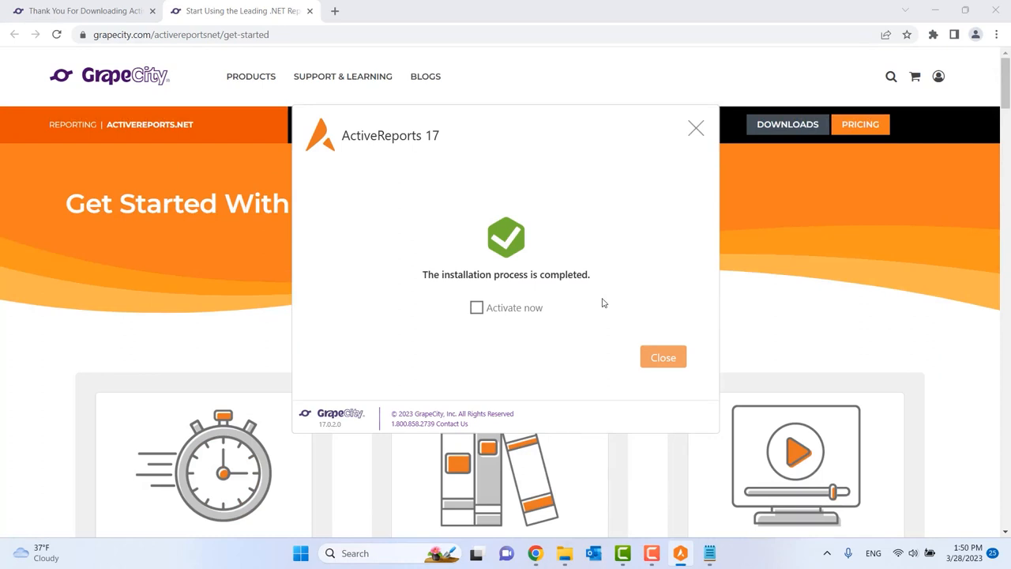
mouse_move(663, 357)
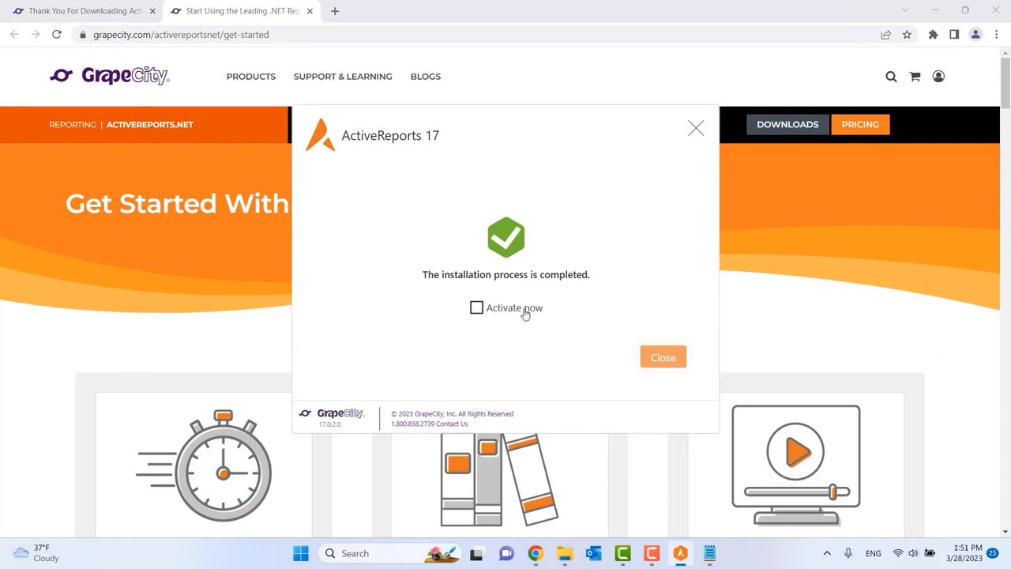
Step: Choose Activate now and close the installer so GrapeCity License Manager appears
click(474, 306)
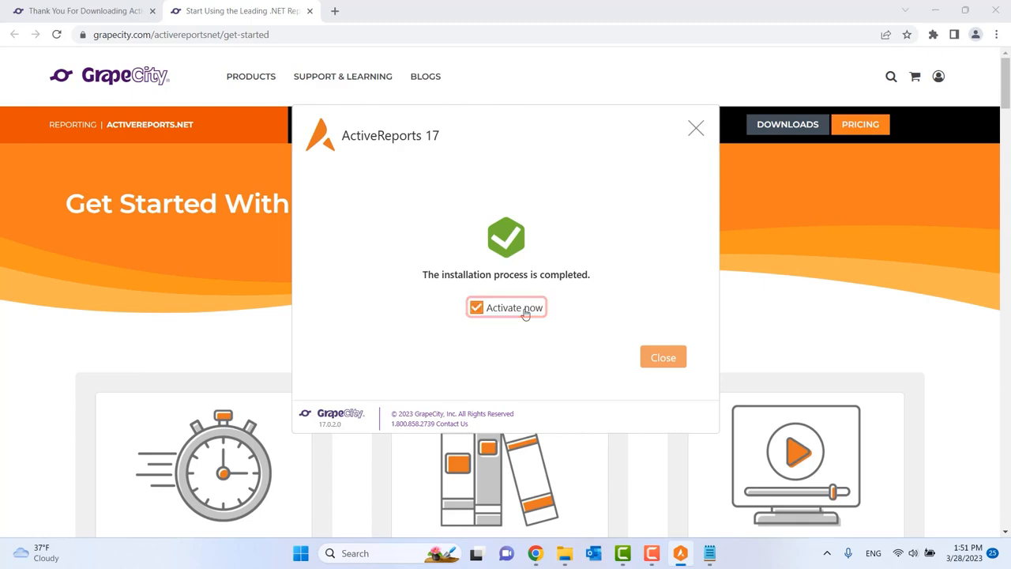
click(664, 357)
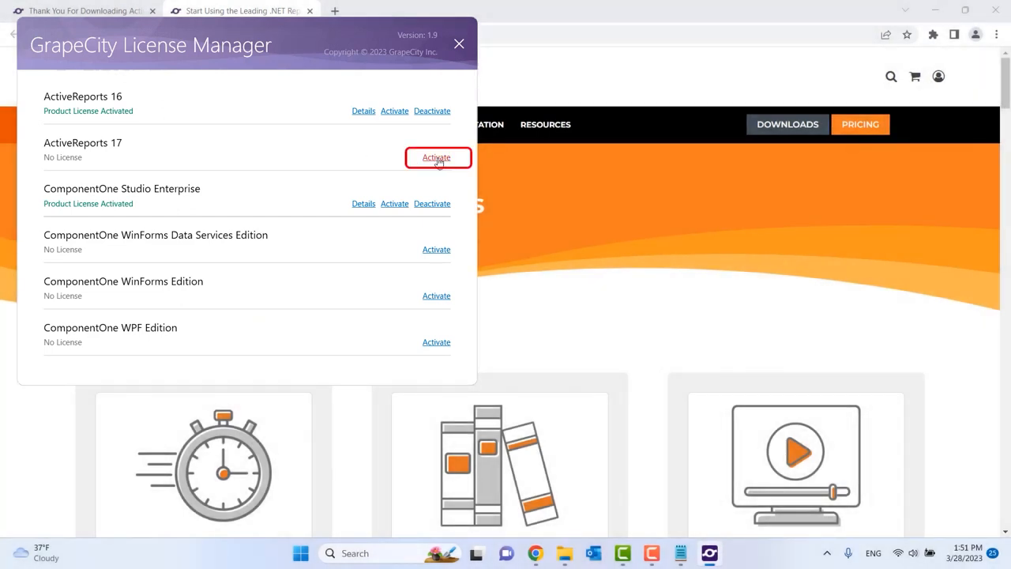
Step: Enter the serial key for ActiveReports 17 and confirm the Product License Activated message
click(436, 158)
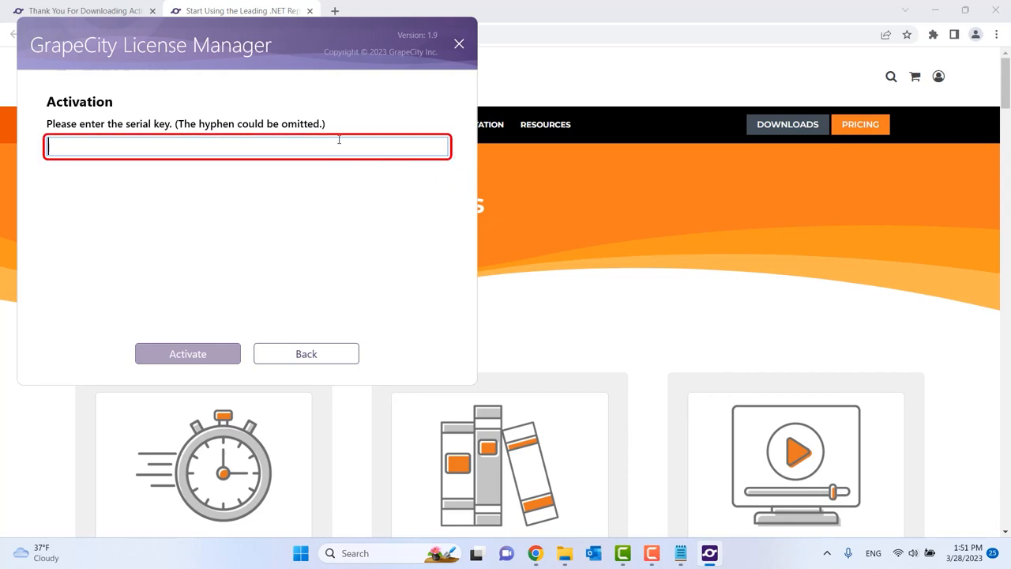
click(187, 354)
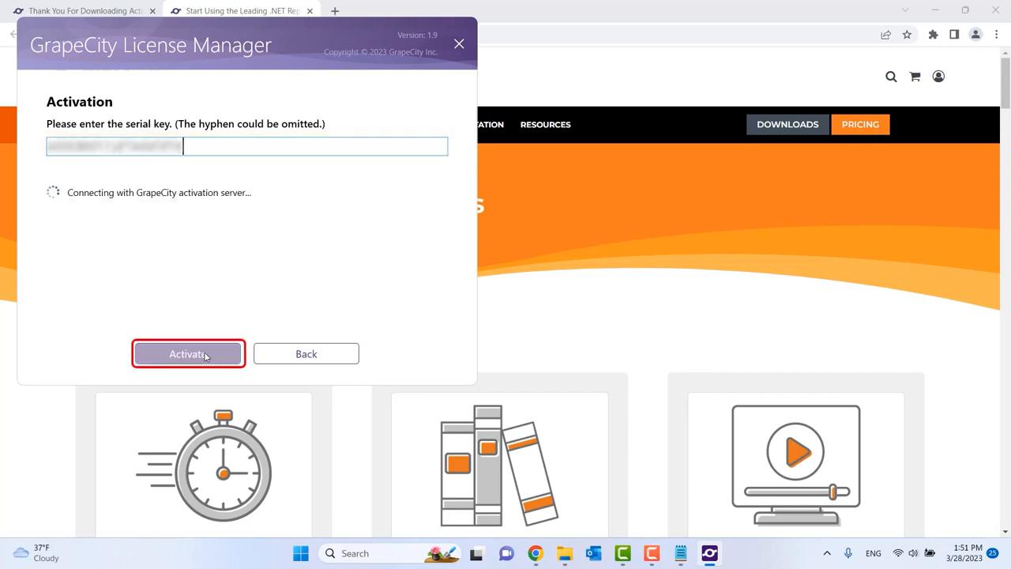
click(188, 354)
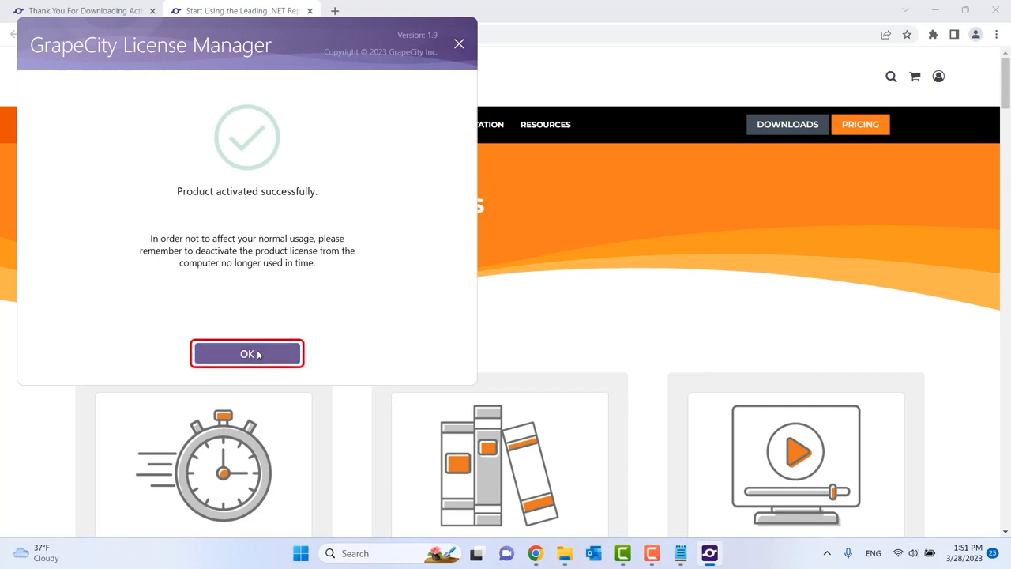
click(247, 353)
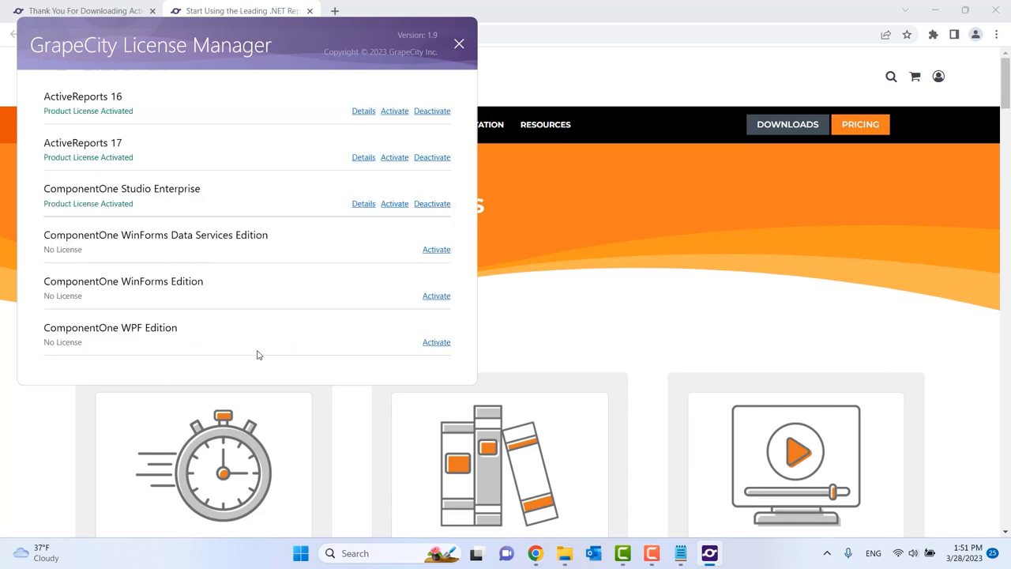